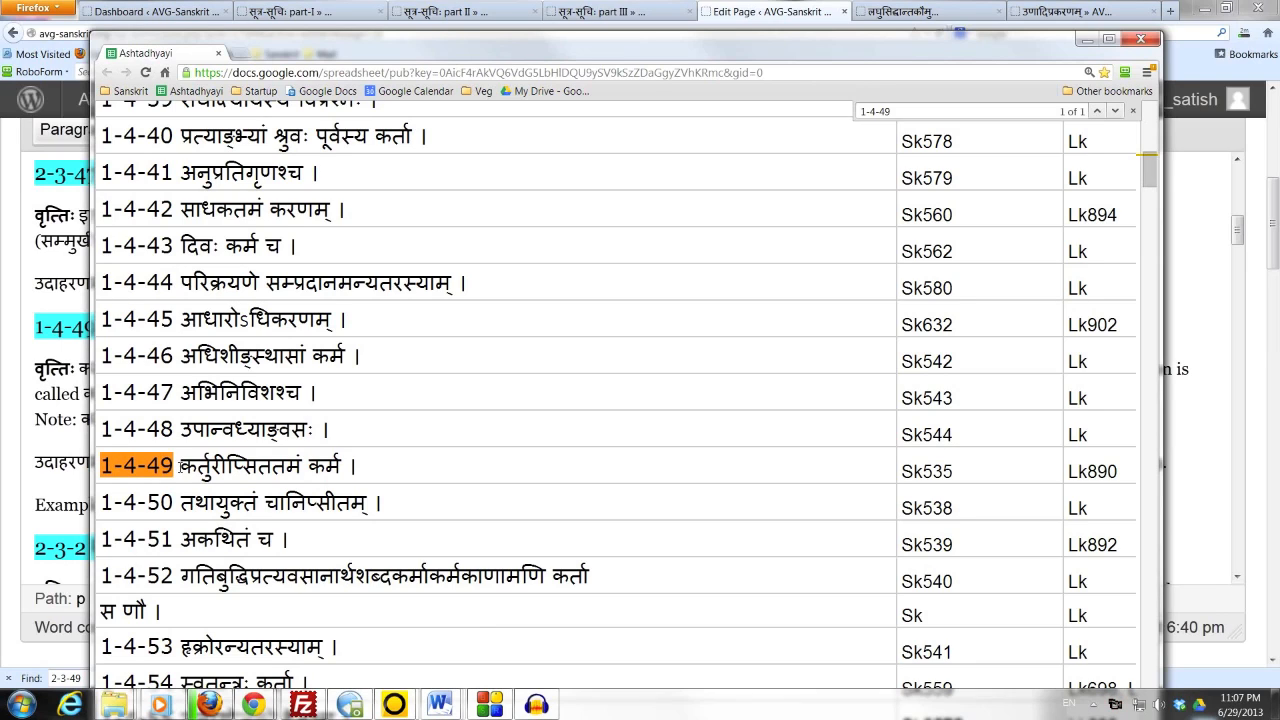
# - Leave the sheet on sutra 1-4-49 and switch back to the WordPress post editor
pyautogui.moveTo(178, 464); pyautogui.dragTo(330, 464)
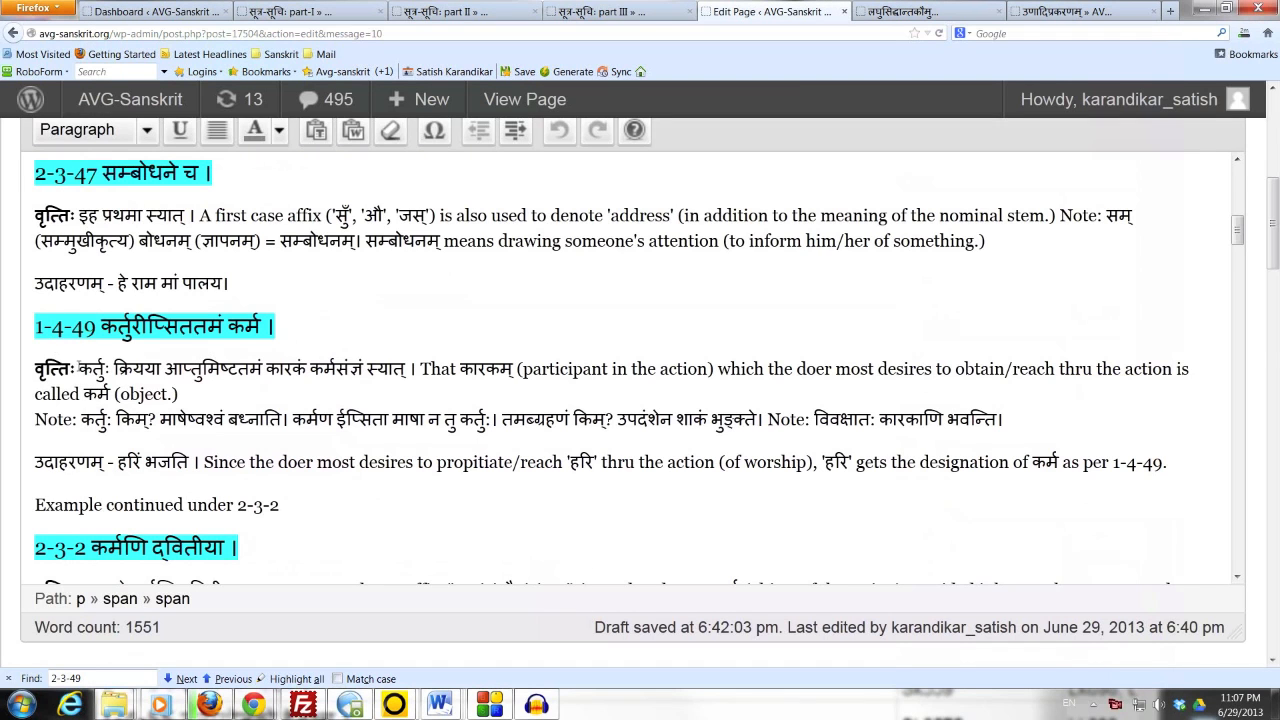
pyautogui.moveTo(80, 368); pyautogui.dragTo(200, 368)
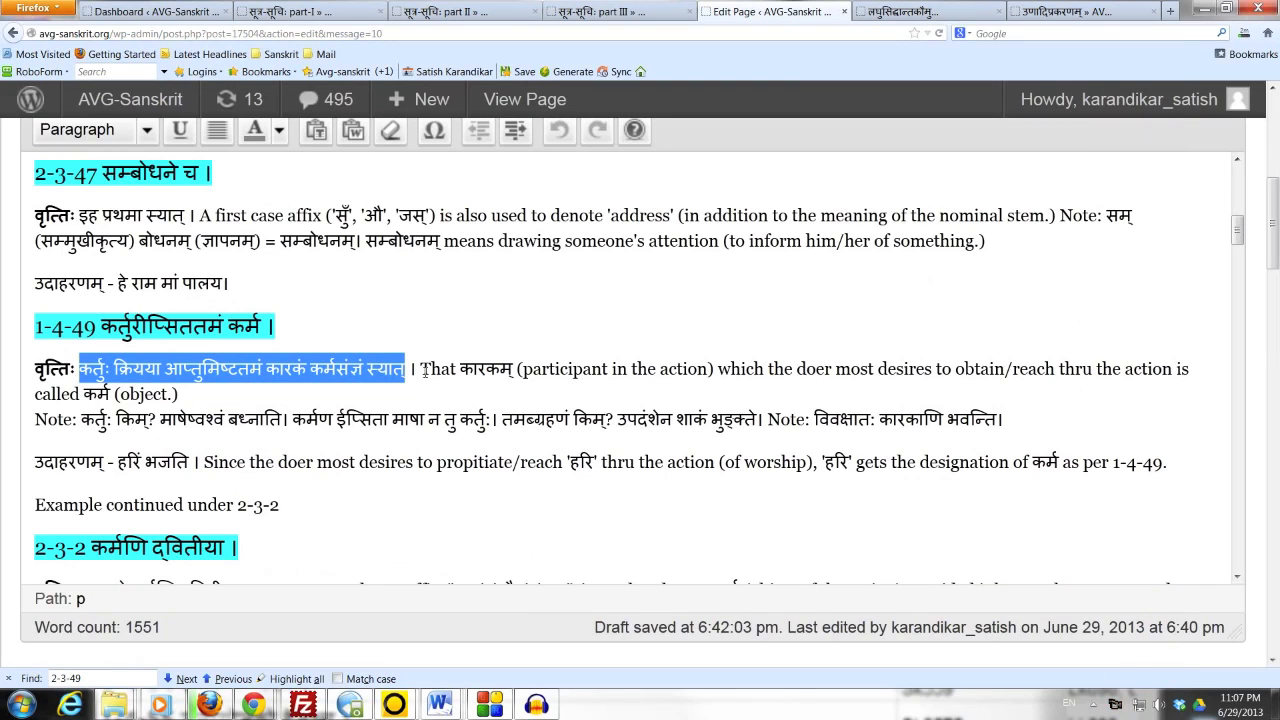
pyautogui.moveTo(418, 368); pyautogui.dragTo(620, 368)
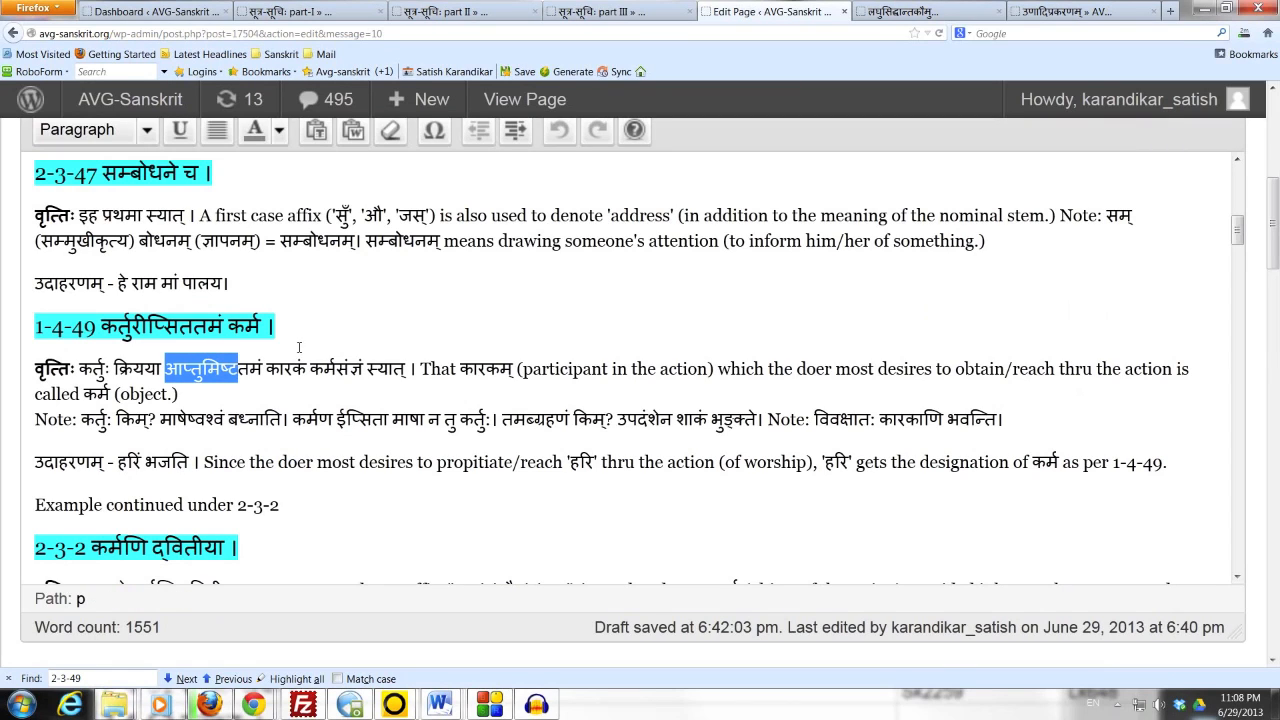
pyautogui.click(270, 326)
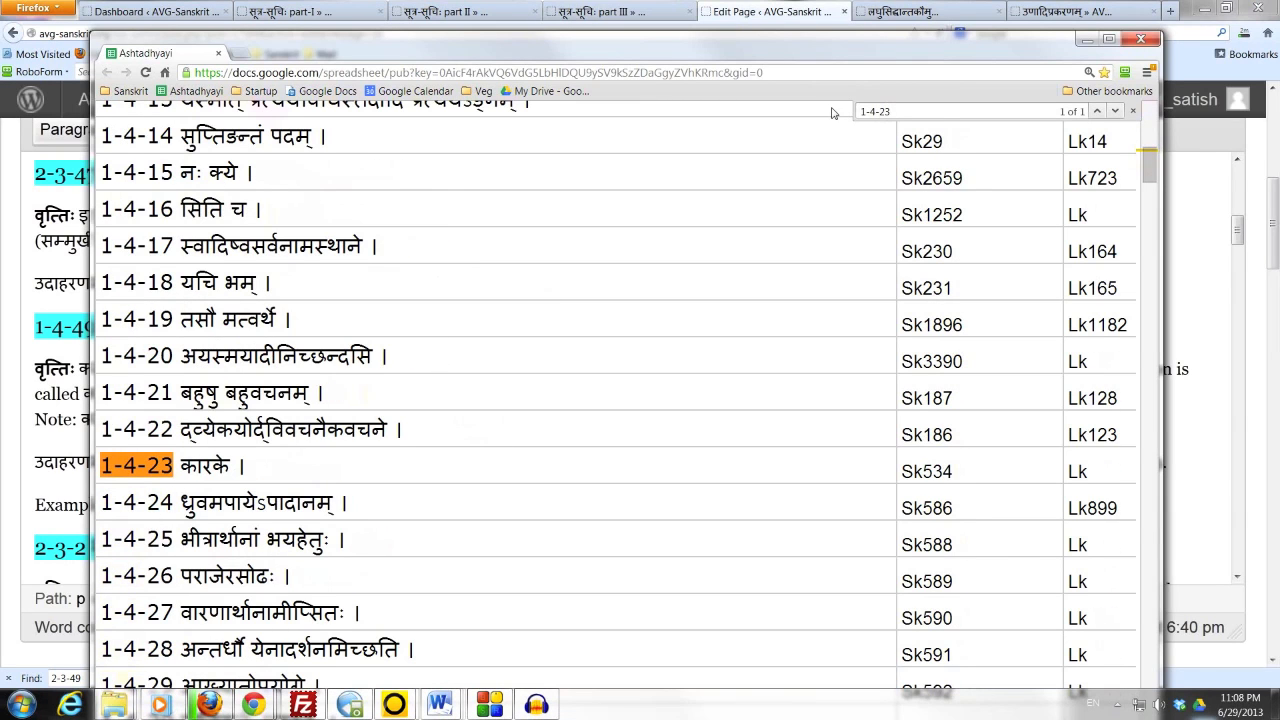
pyautogui.doubleClick(204, 466)
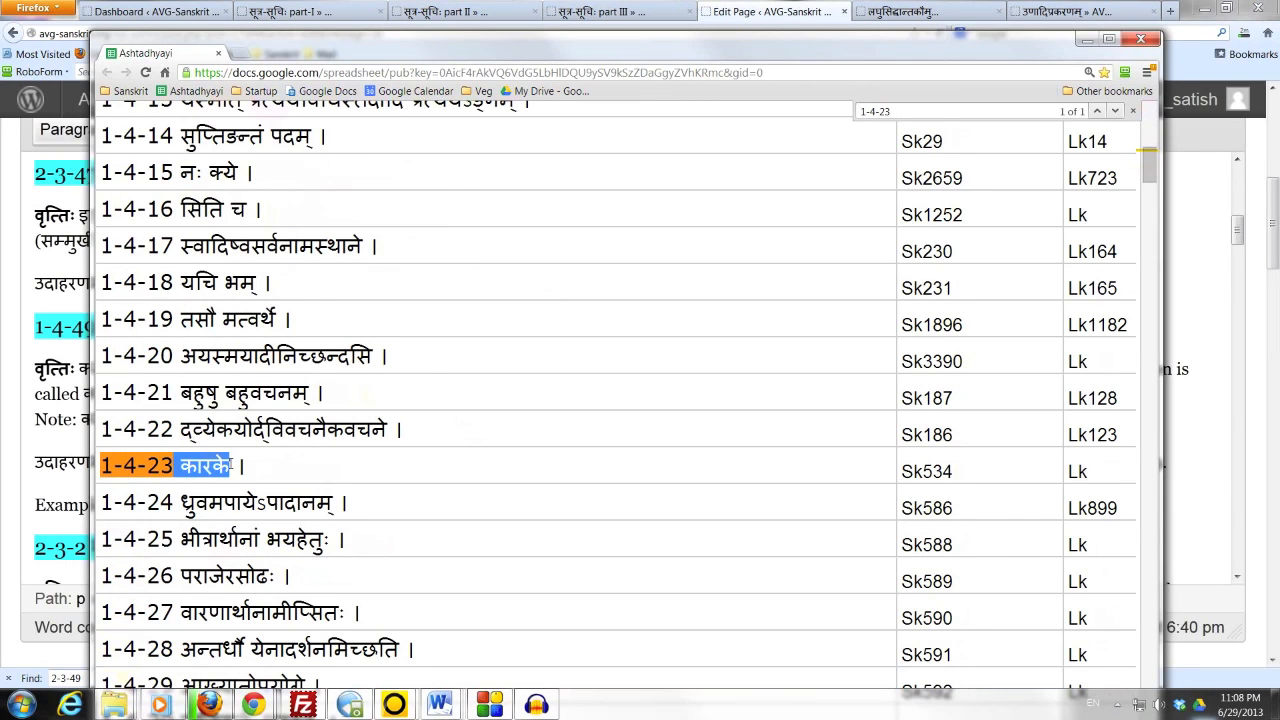
pyautogui.scroll(-3)
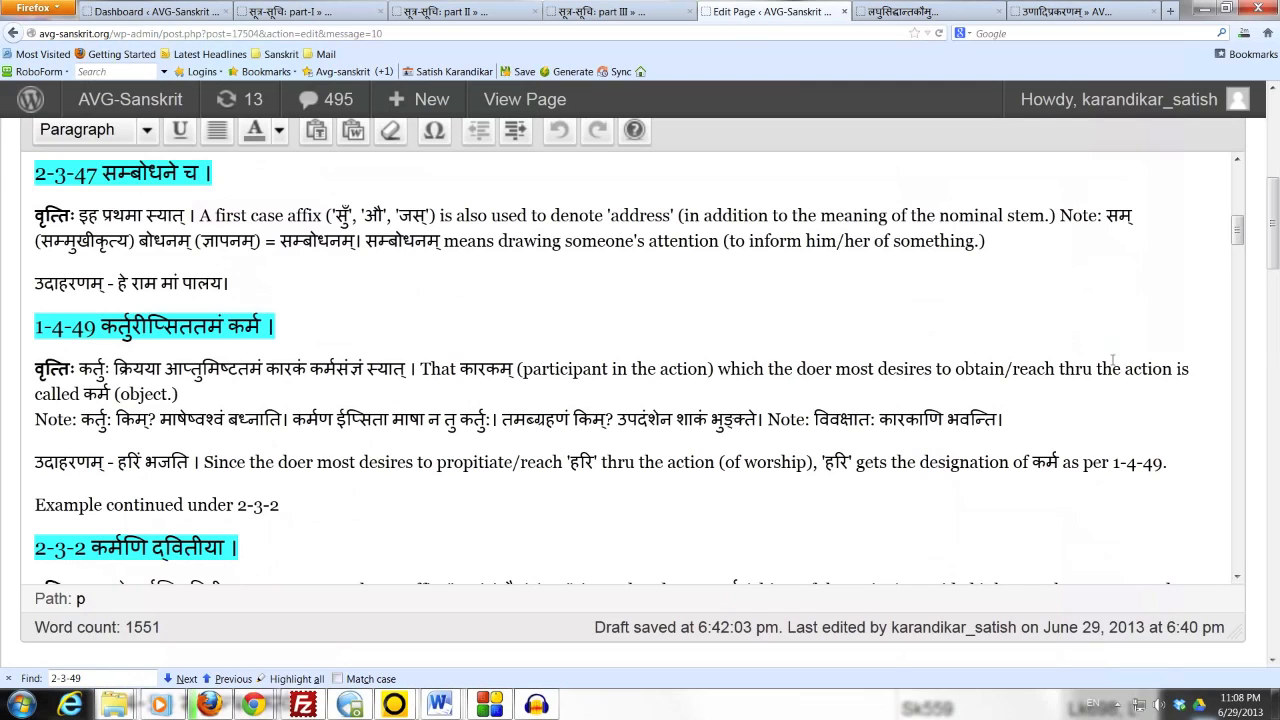
pyautogui.moveTo(1058, 368); pyautogui.dragTo(1172, 368)
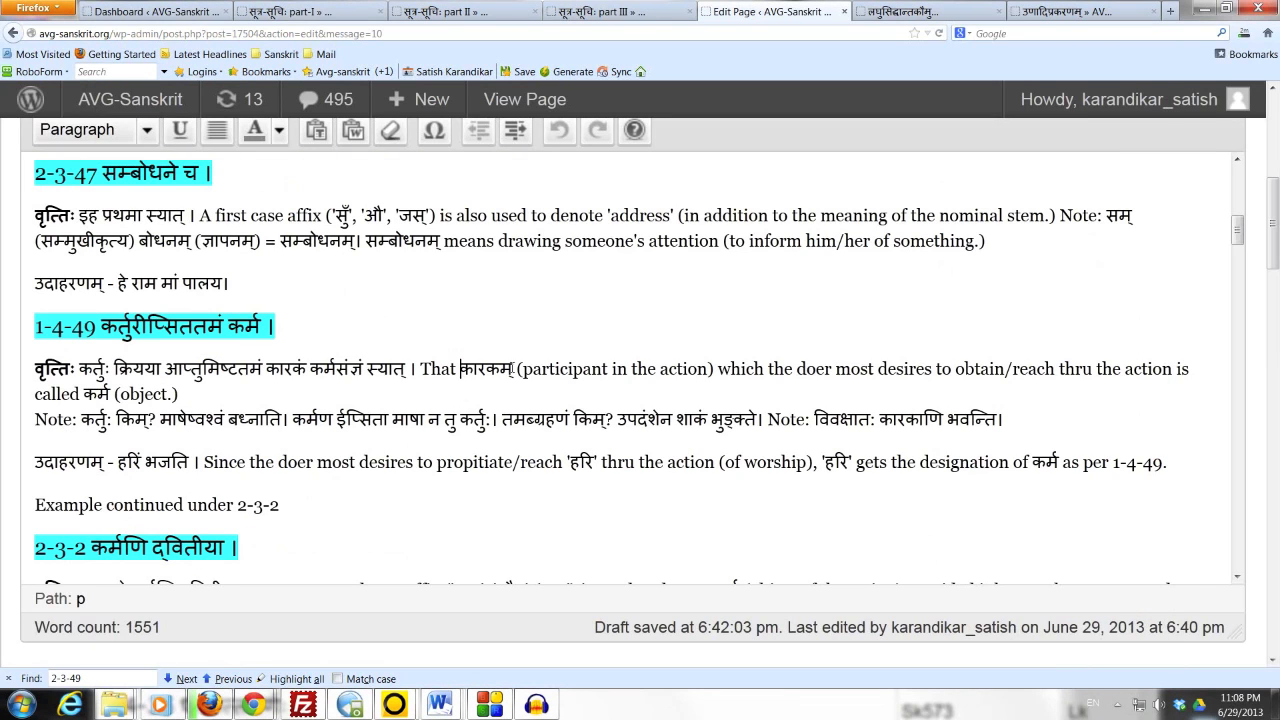
pyautogui.moveTo(460, 368); pyautogui.dragTo(1024, 368)
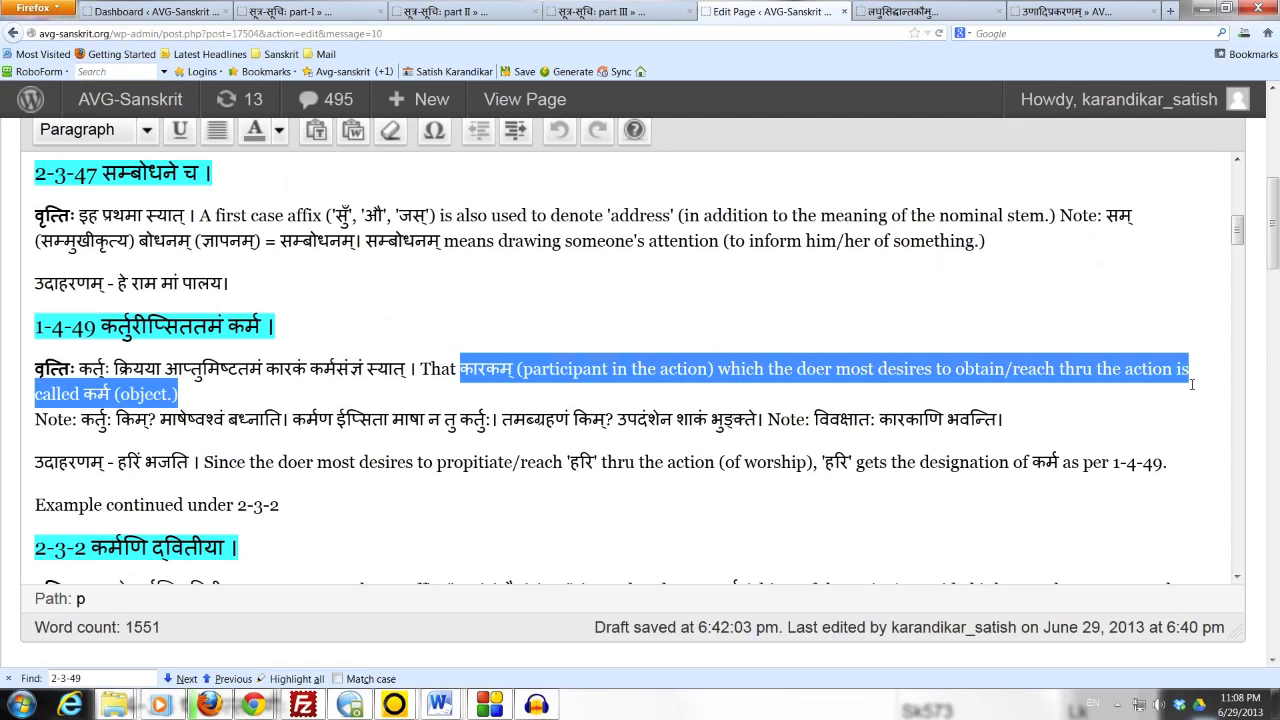
pyautogui.moveTo(328, 444)
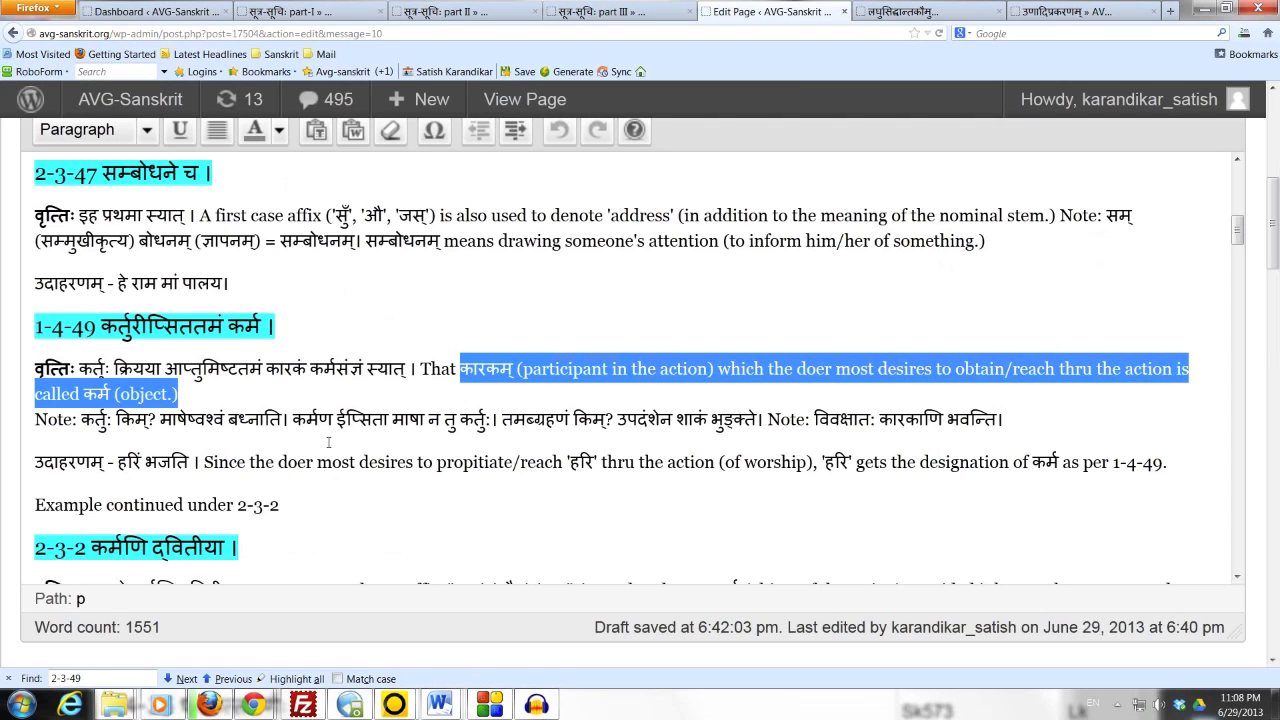
pyautogui.click(318, 462)
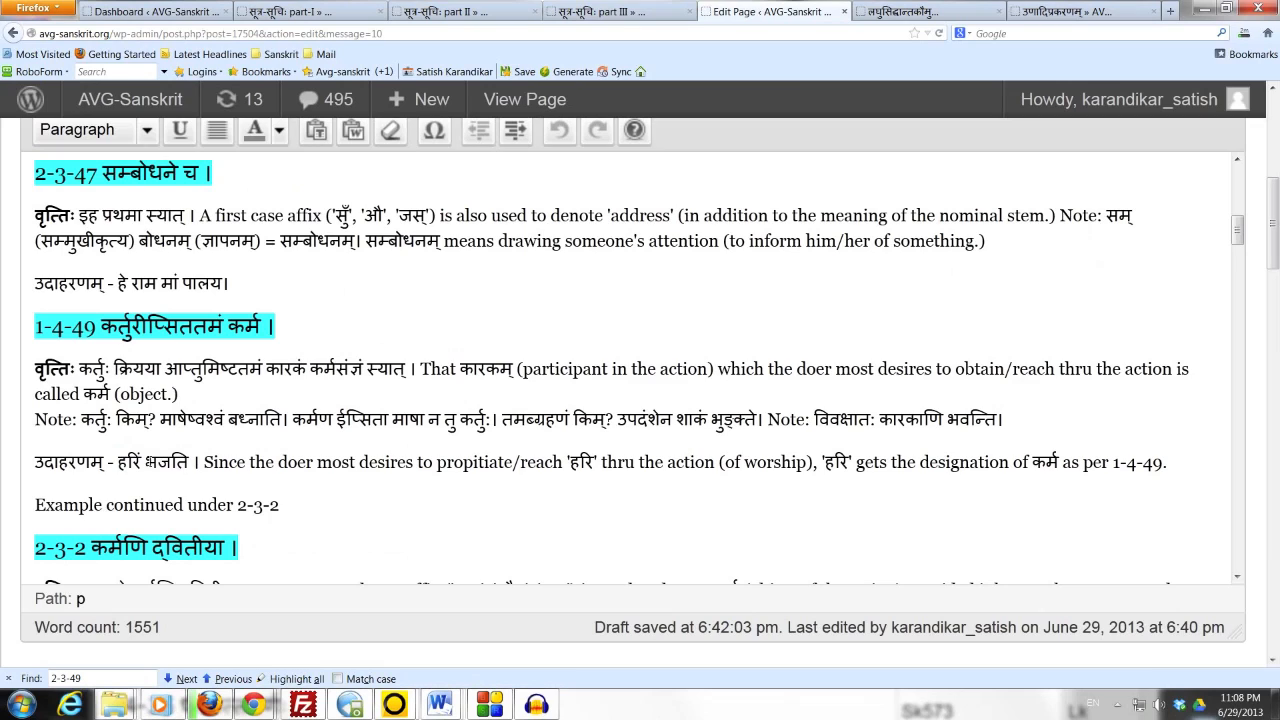
pyautogui.doubleClick(168, 462)
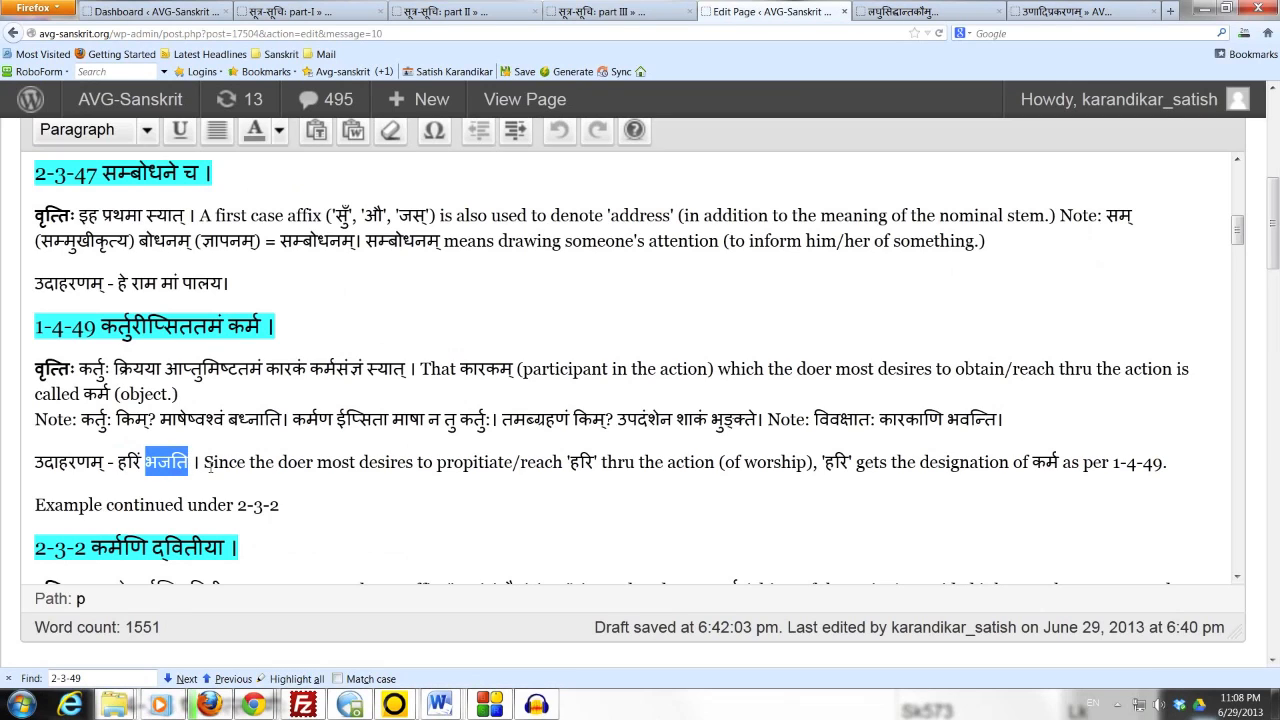
pyautogui.moveTo(204, 462); pyautogui.dragTo(508, 462)
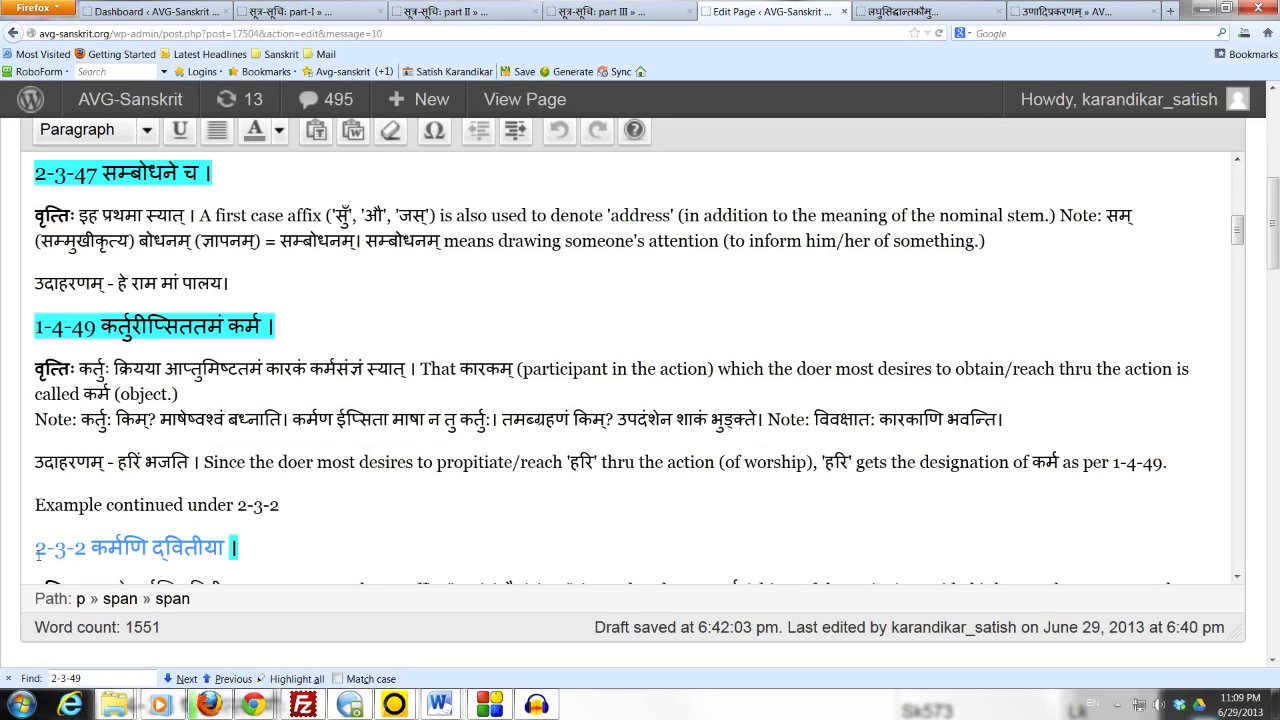
pyautogui.scroll(-3)
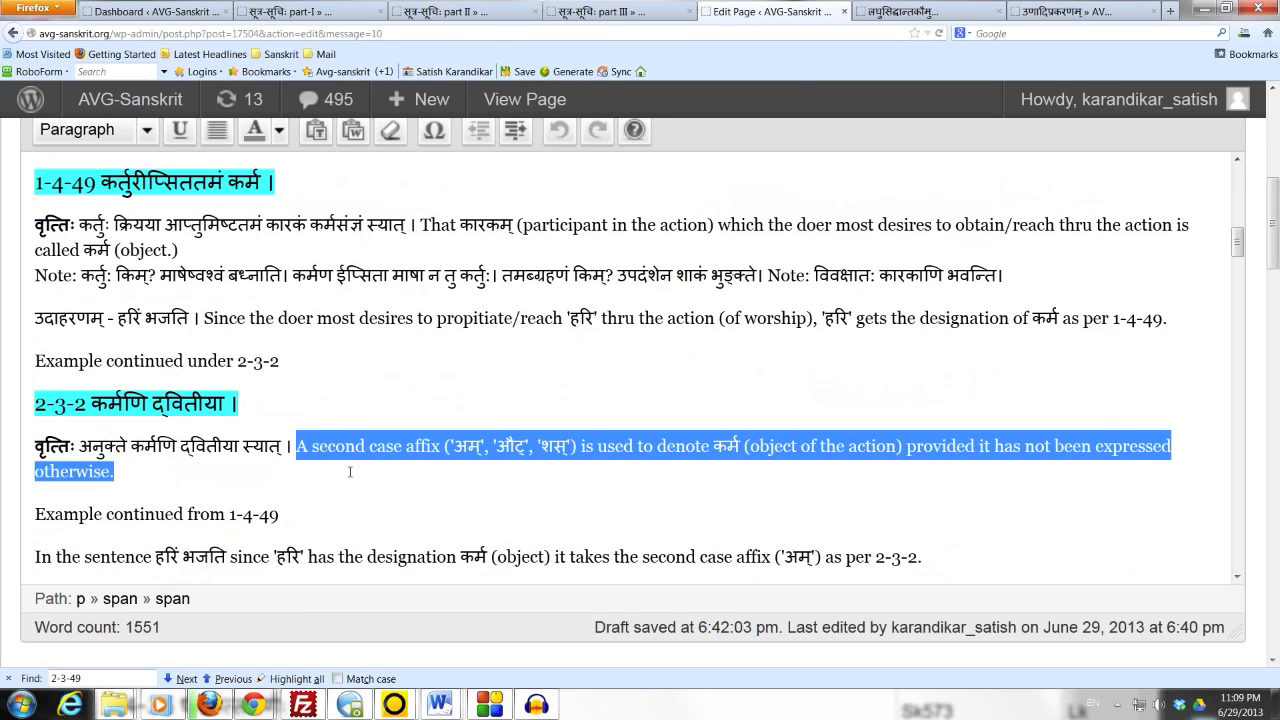
pyautogui.click(264, 404)
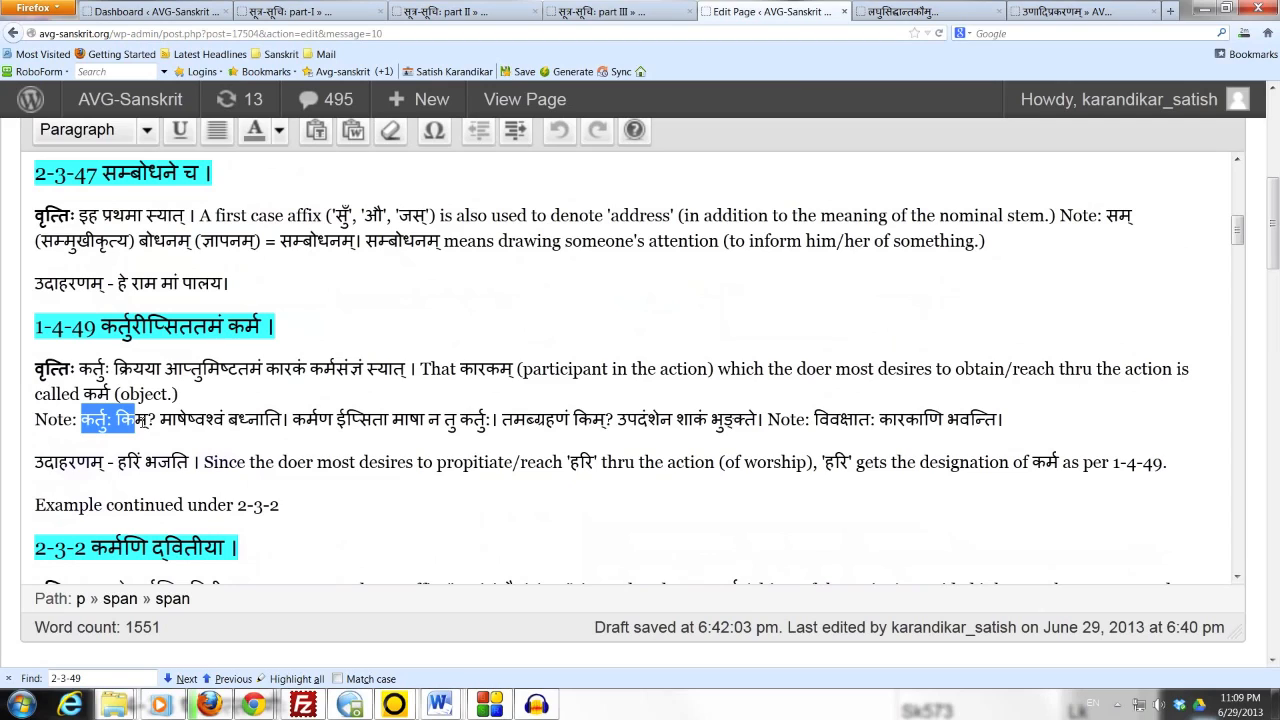
pyautogui.moveTo(80, 420); pyautogui.dragTo(240, 420)
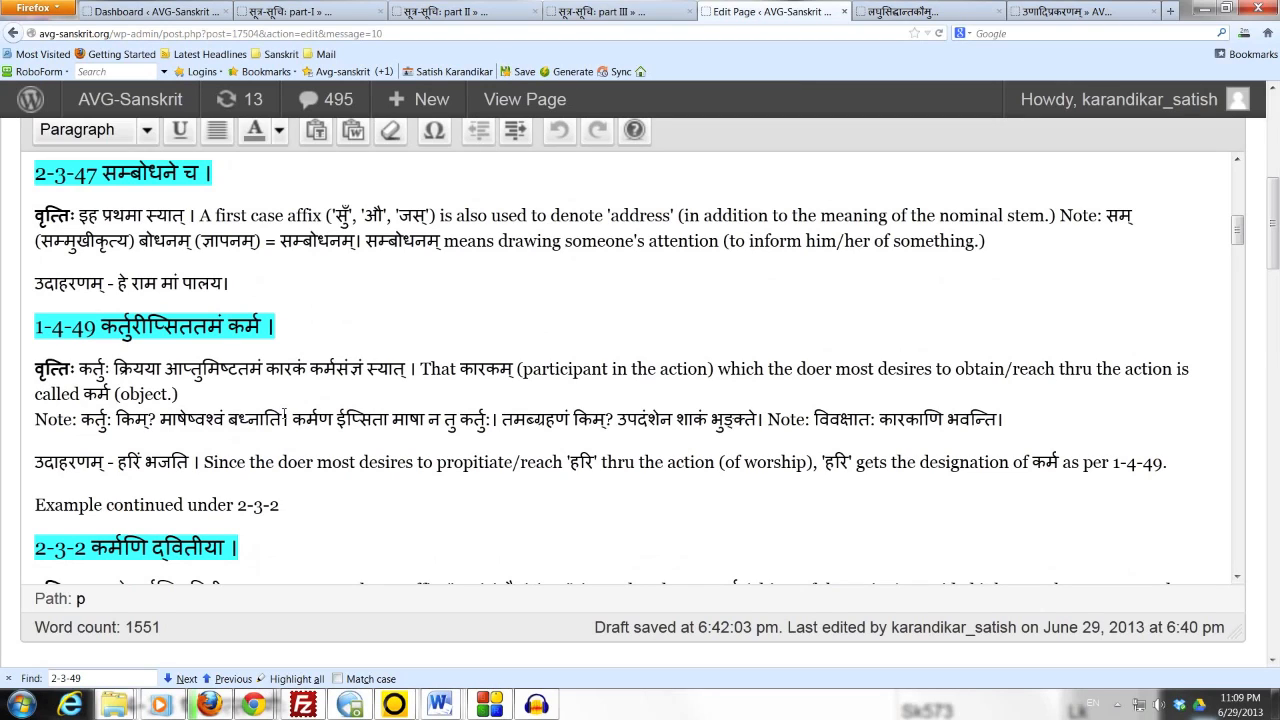
pyautogui.doubleClick(164, 418)
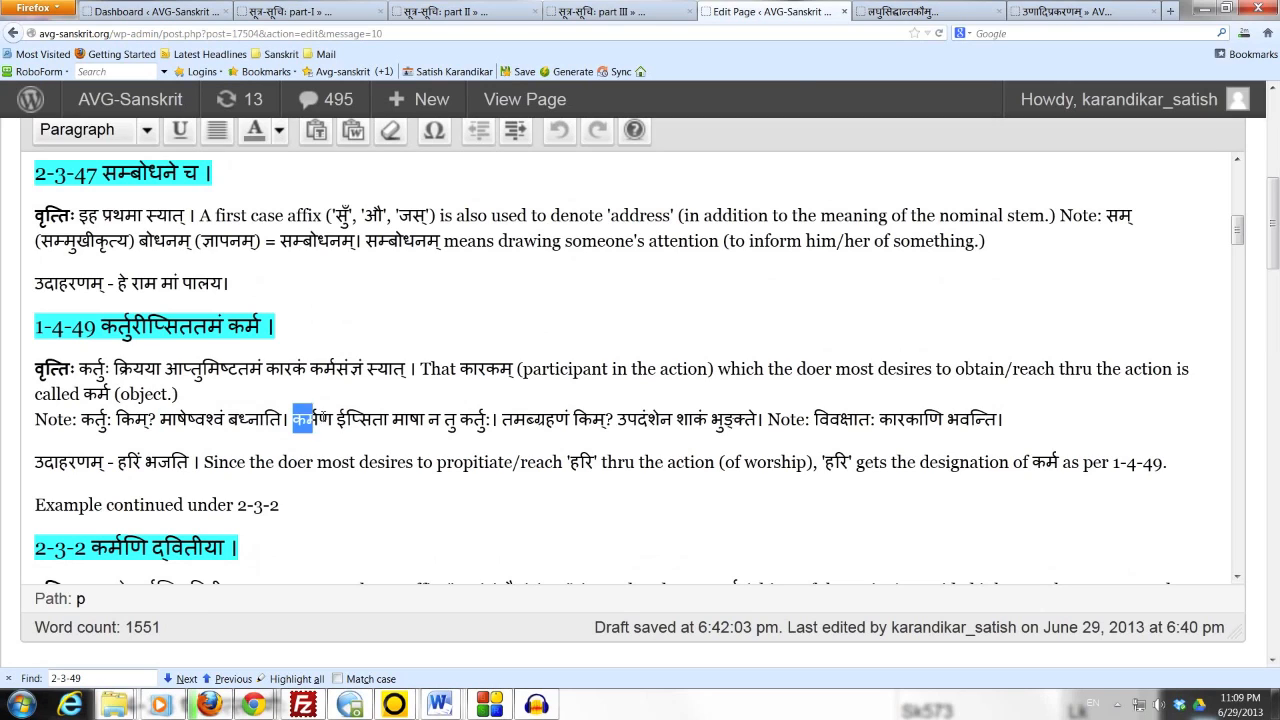
pyautogui.moveTo(296, 420); pyautogui.dragTo(490, 420)
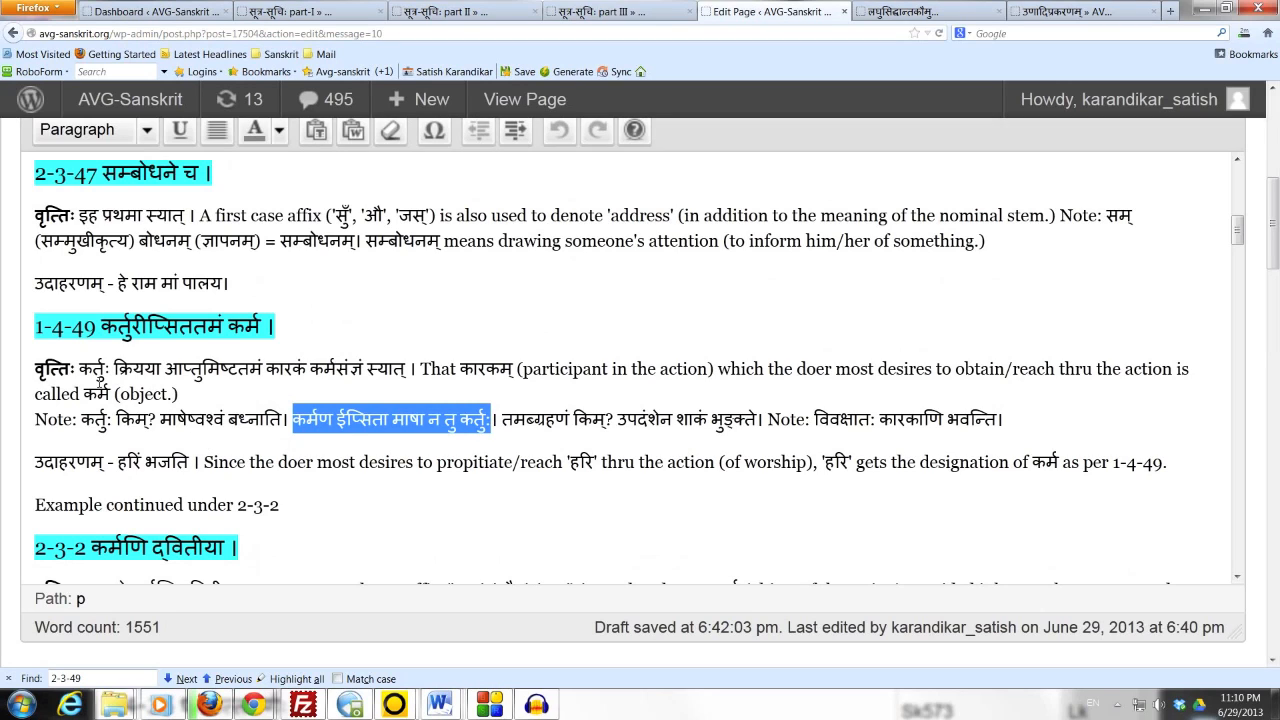
pyautogui.doubleClick(94, 368)
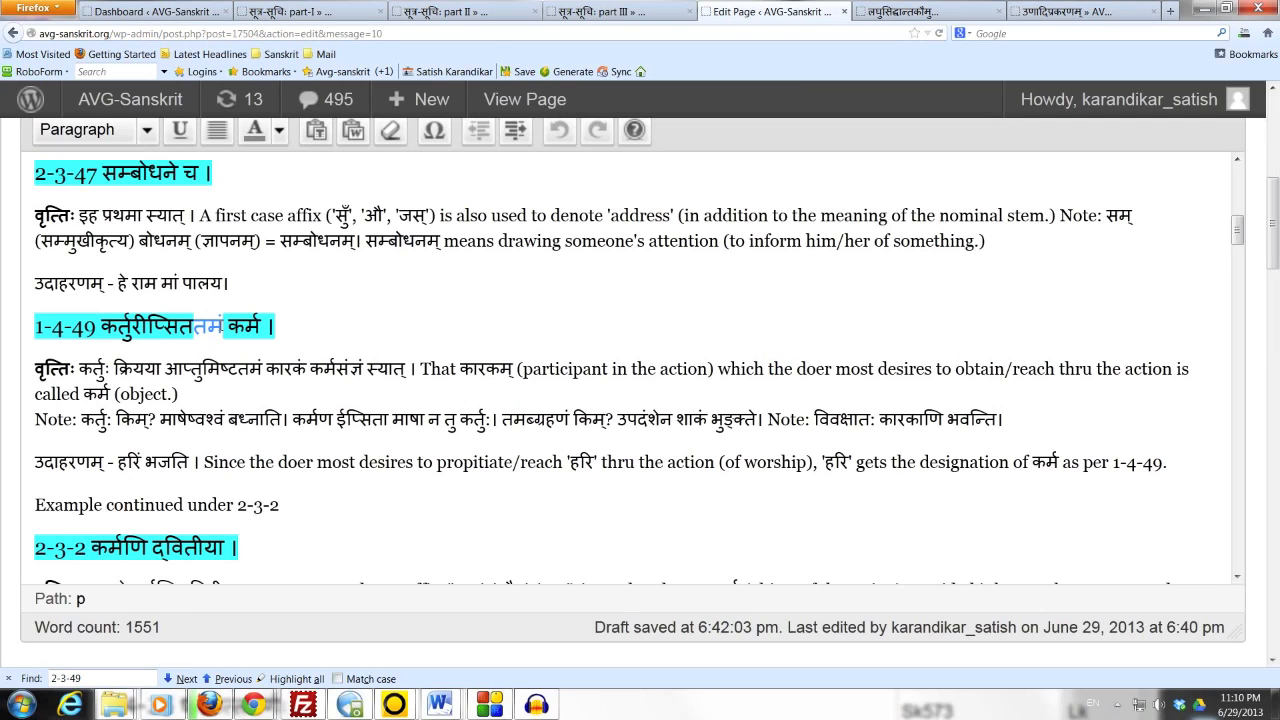
pyautogui.click(216, 326)
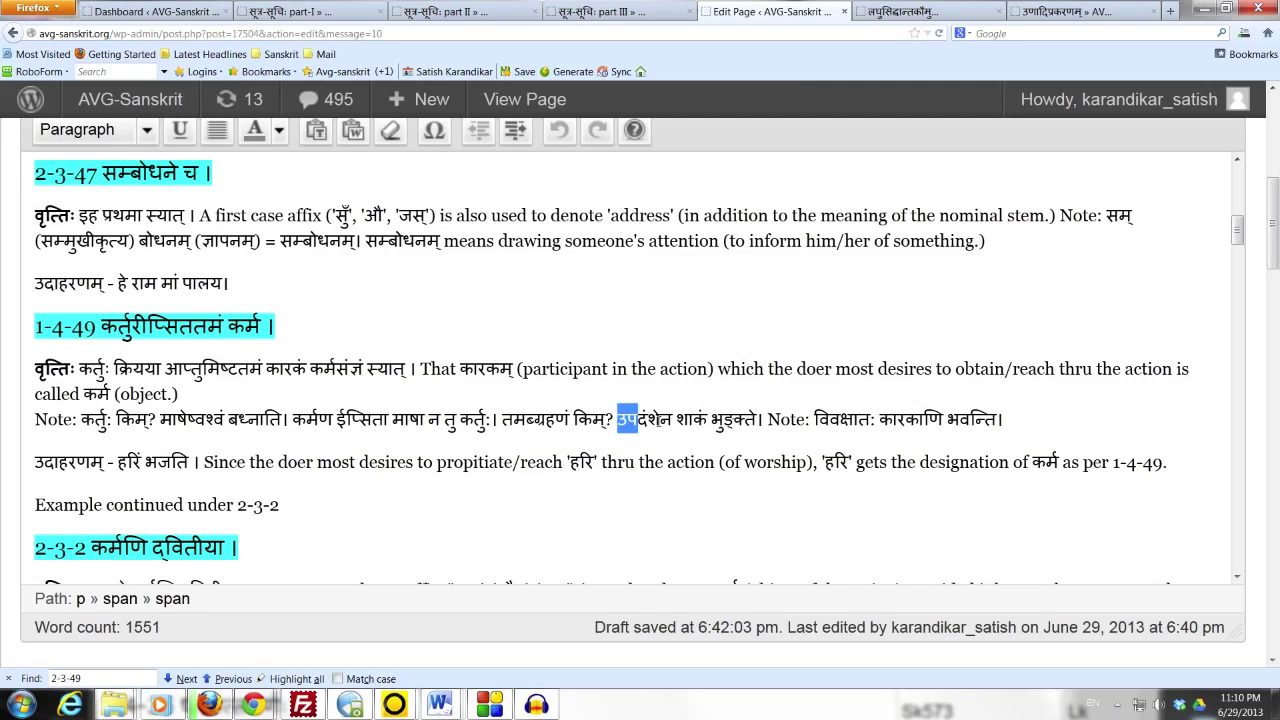
pyautogui.moveTo(624, 420); pyautogui.dragTo(756, 420)
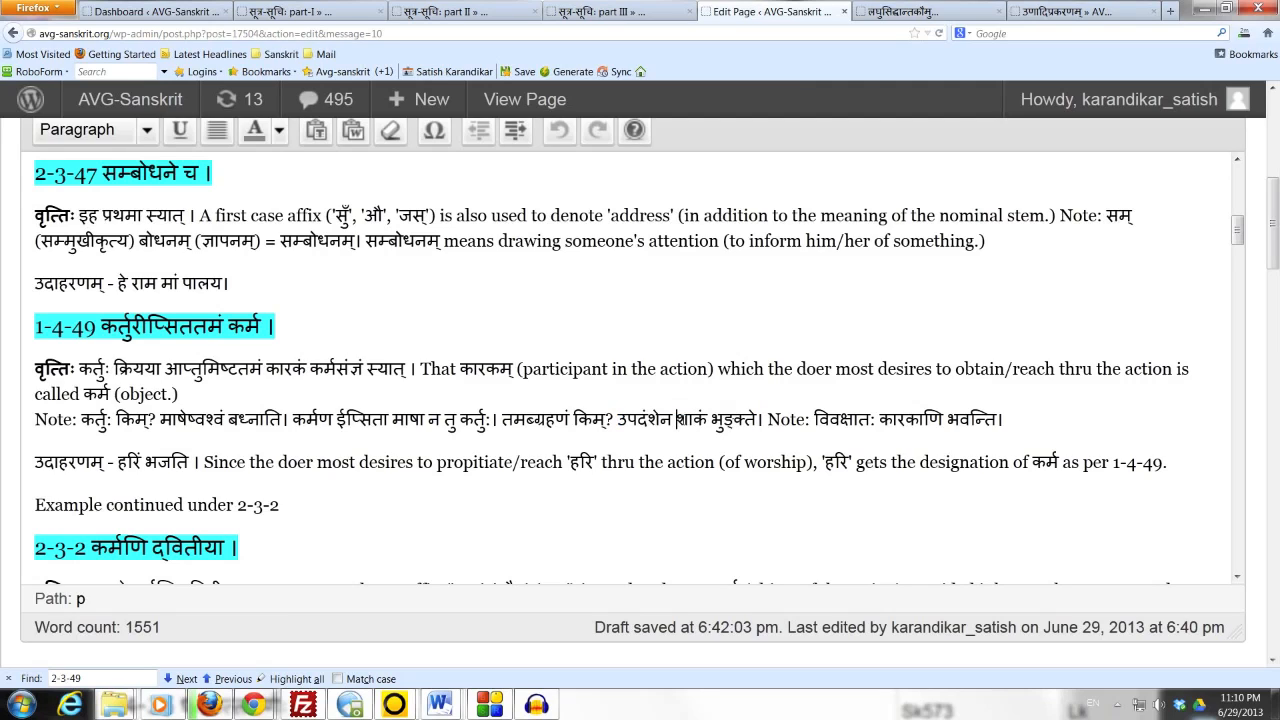
pyautogui.doubleClick(692, 420)
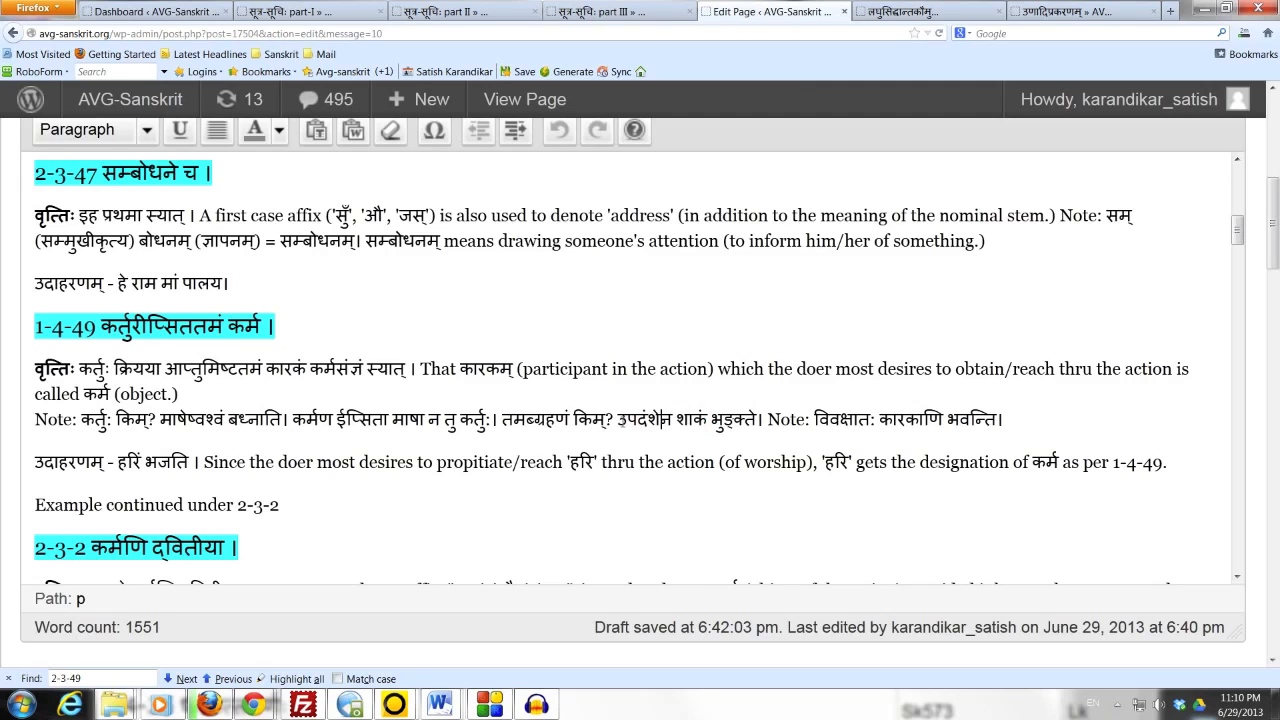
pyautogui.doubleClick(644, 418)
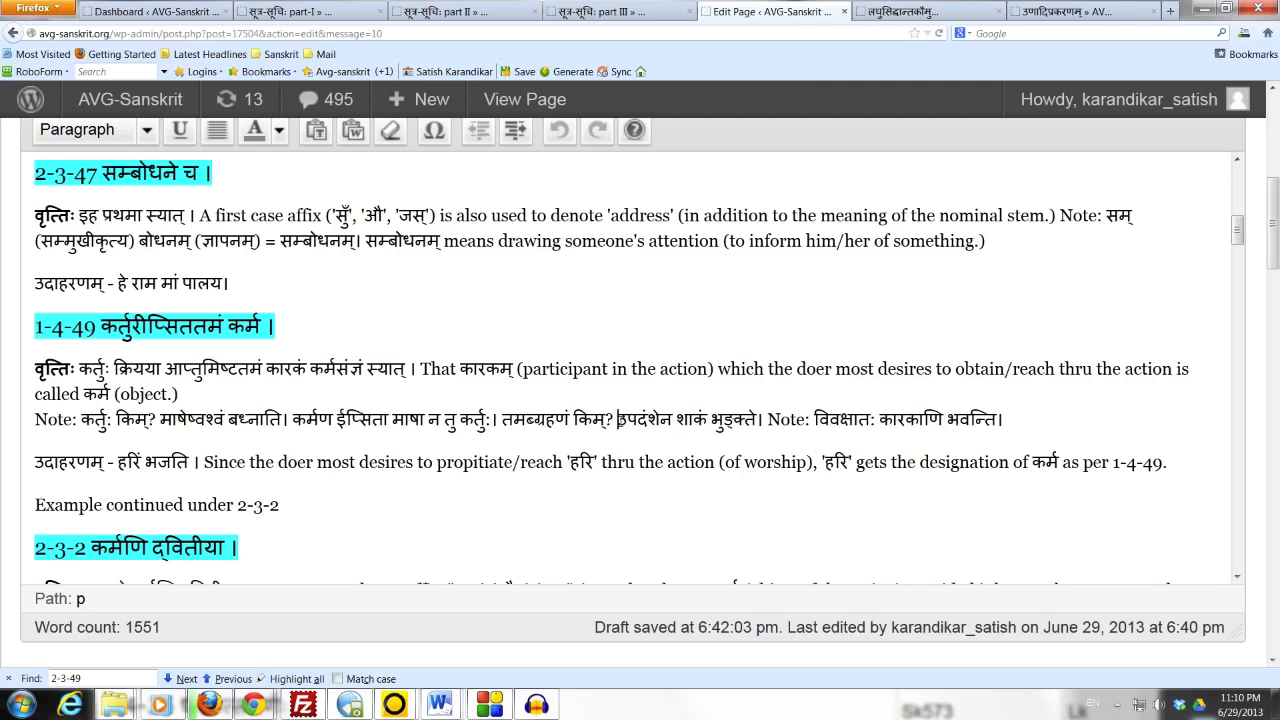
pyautogui.moveTo(618, 420); pyautogui.dragTo(696, 420)
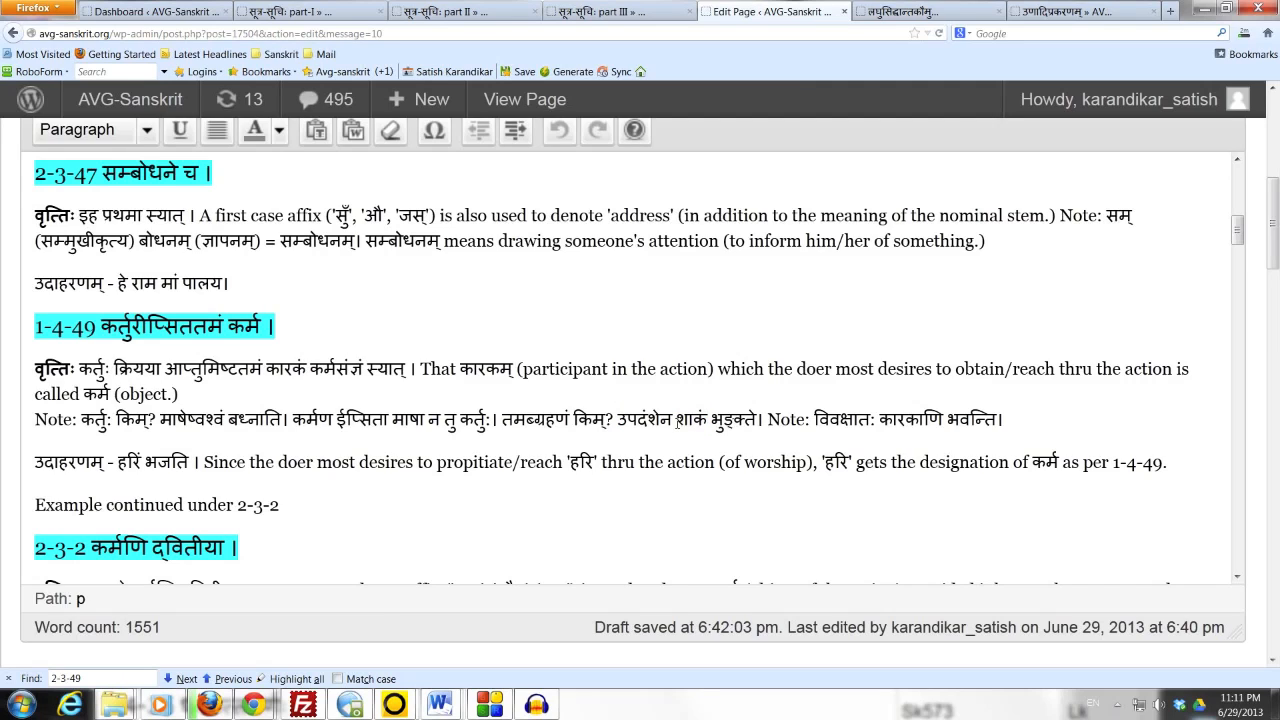
pyautogui.doubleClick(690, 420)
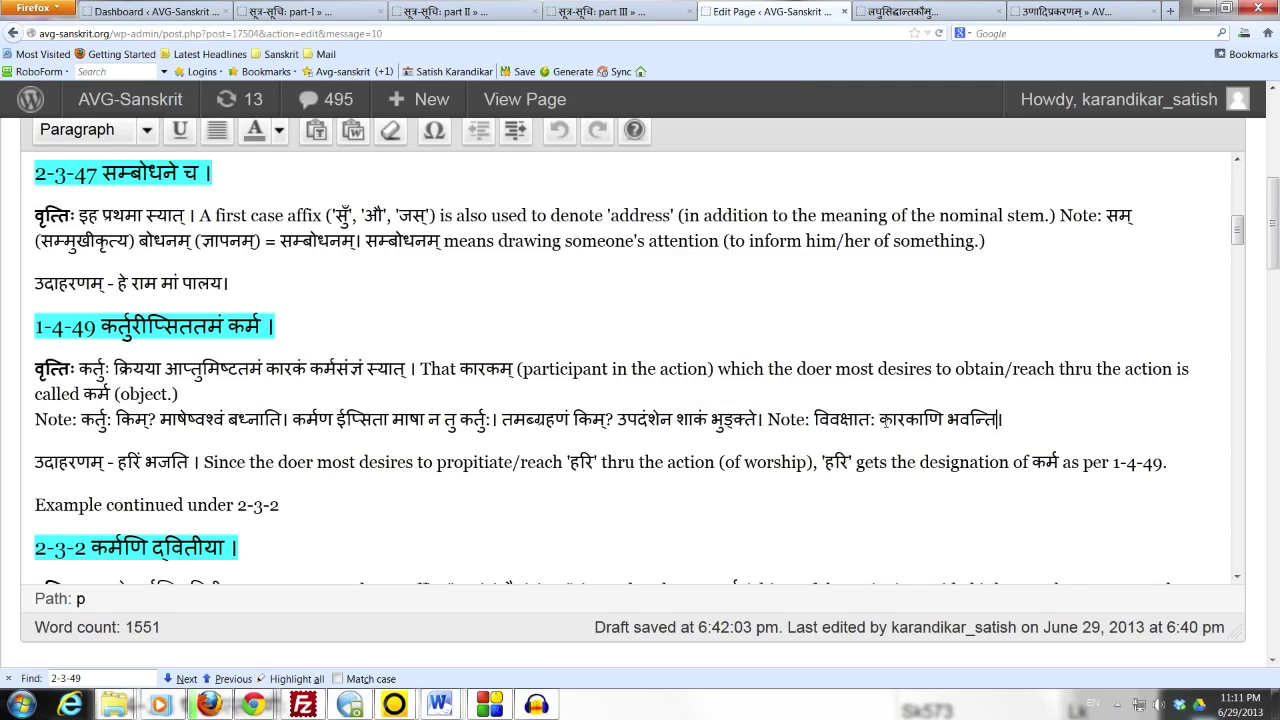
pyautogui.doubleClick(908, 420)
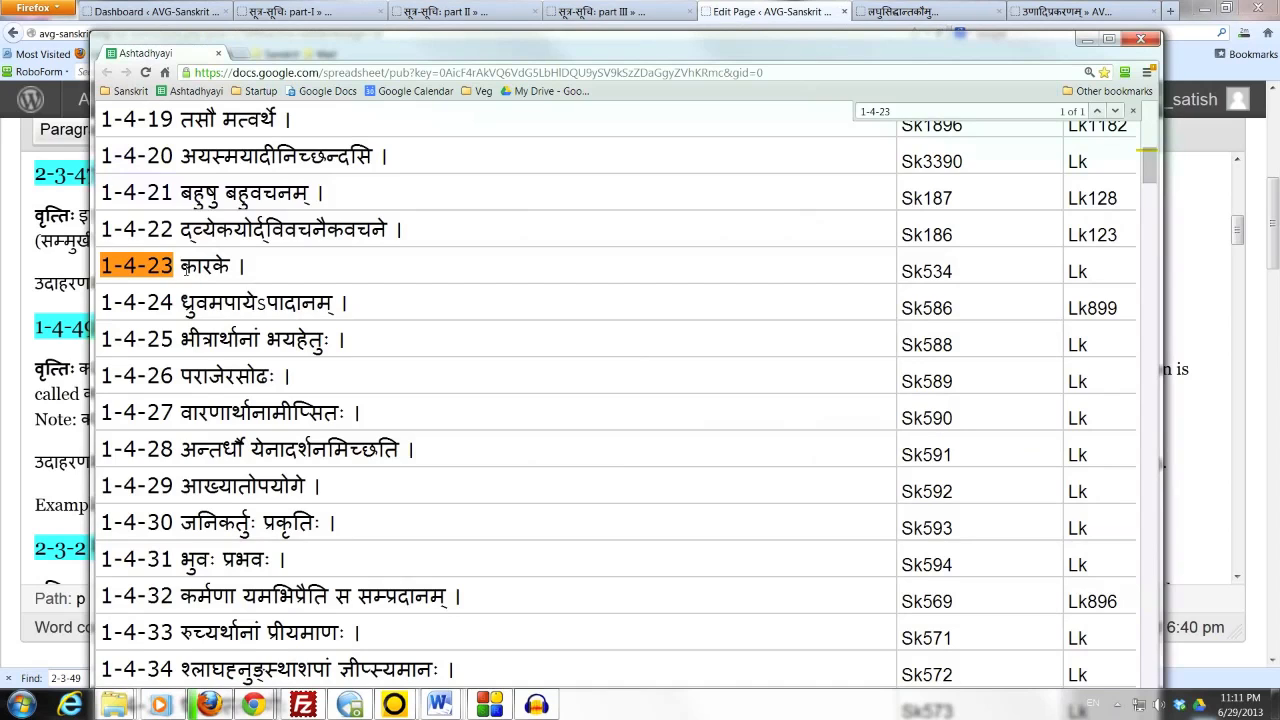
pyautogui.doubleClick(204, 264)
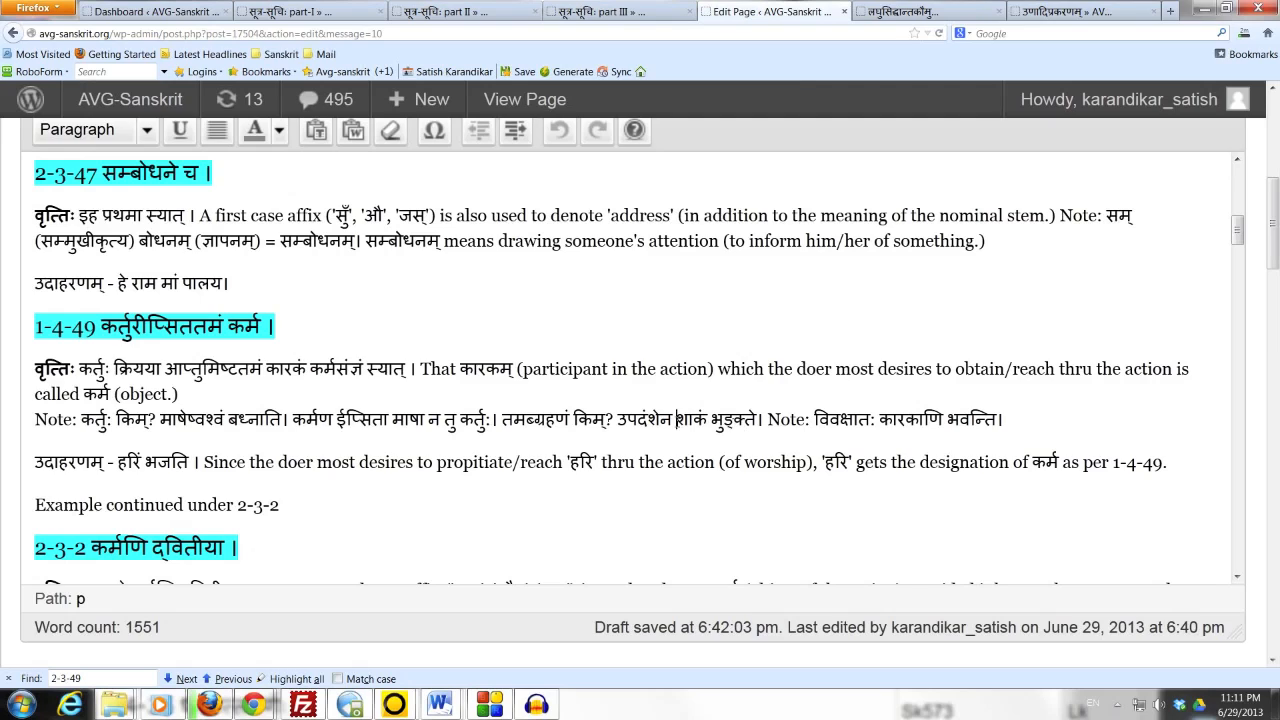
pyautogui.doubleClick(688, 420)
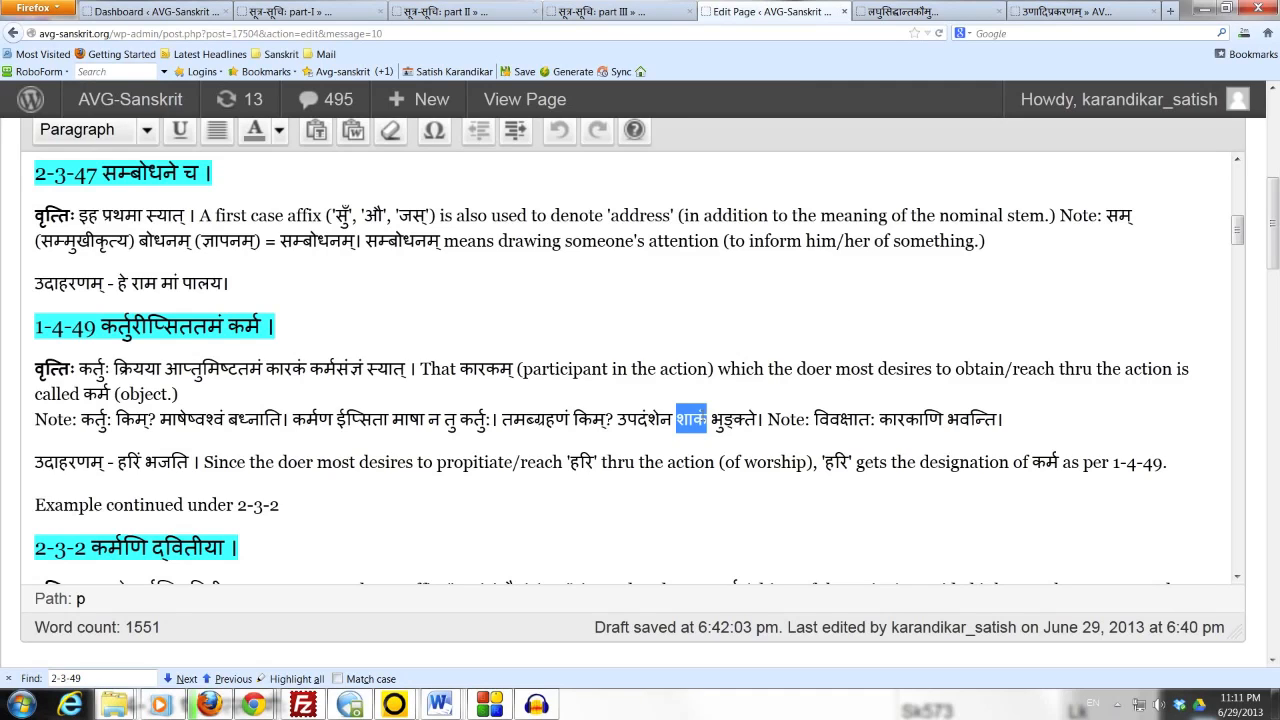
pyautogui.moveTo(718, 400)
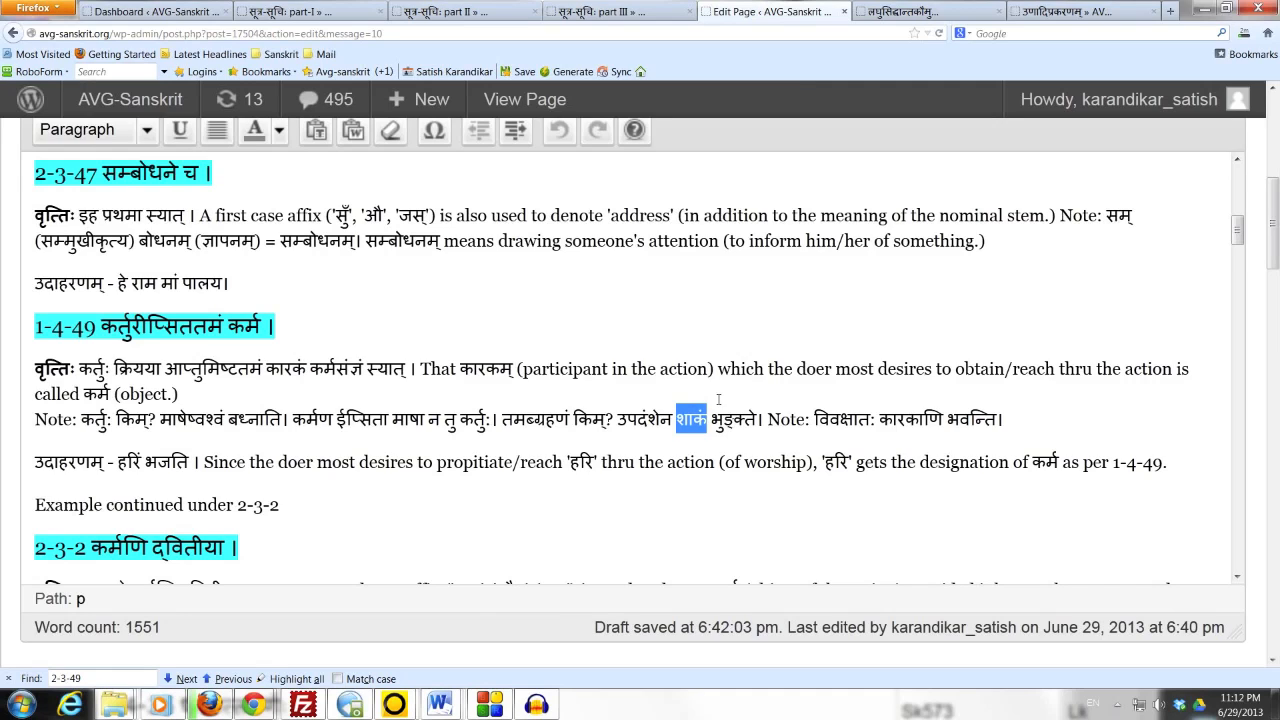
pyautogui.moveTo(768, 408)
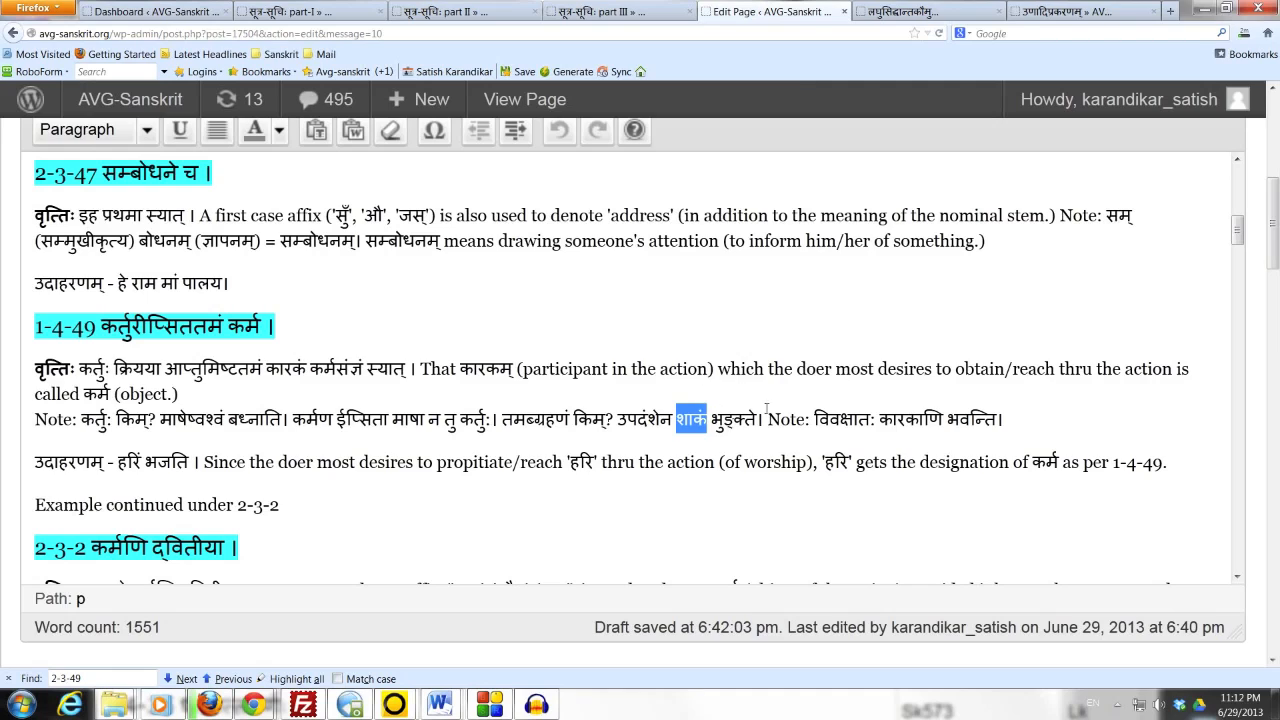